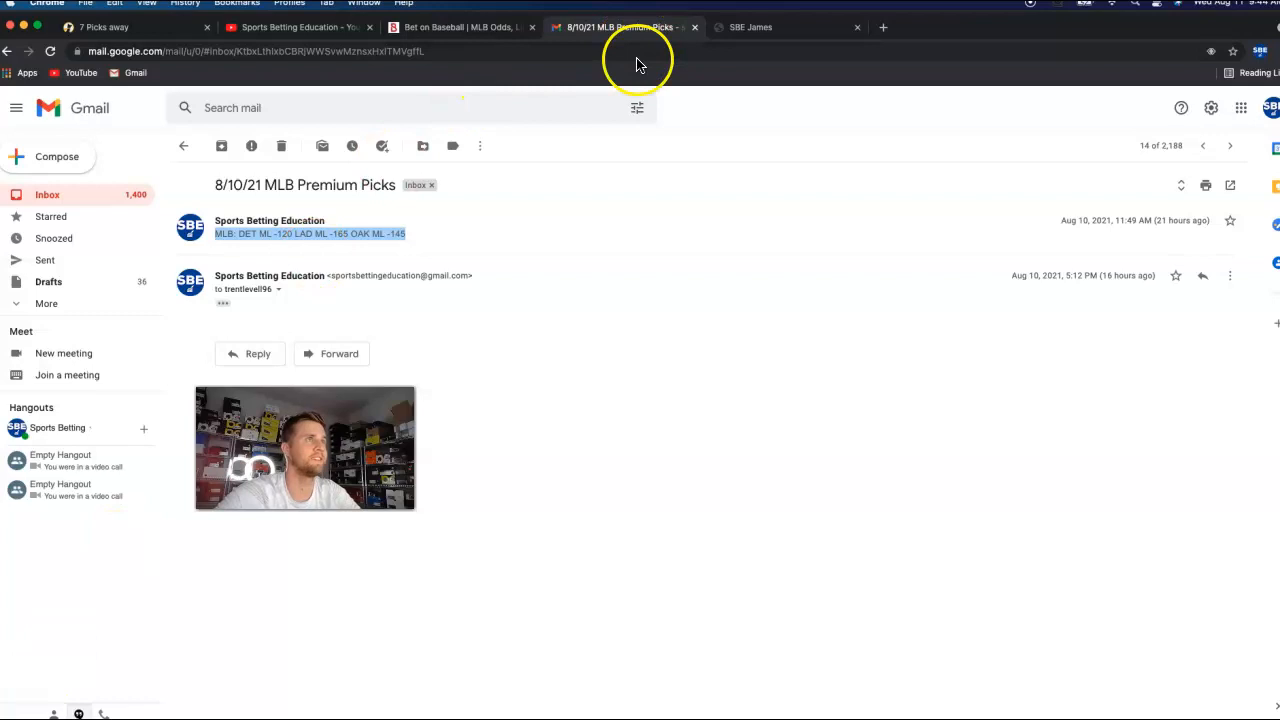
Switch from the Gmail email to the SBE store page with its featured collection
left_click(784, 28)
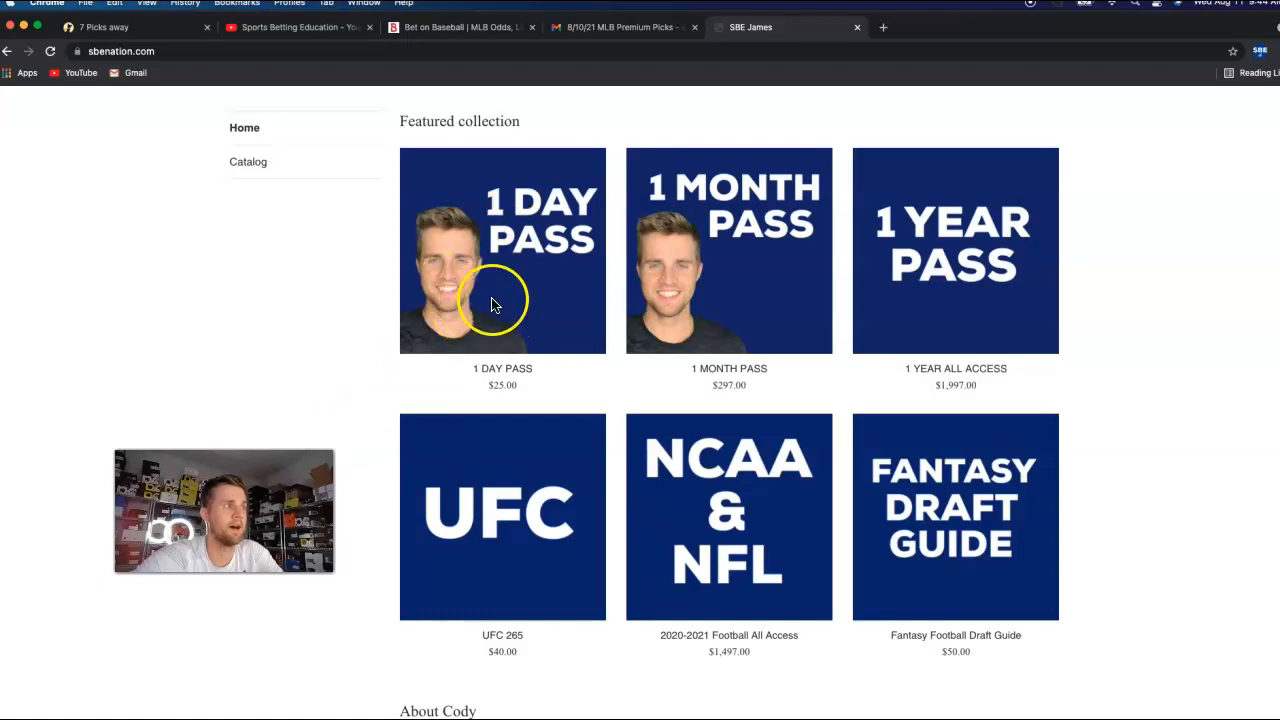
mouse_move(1016, 530)
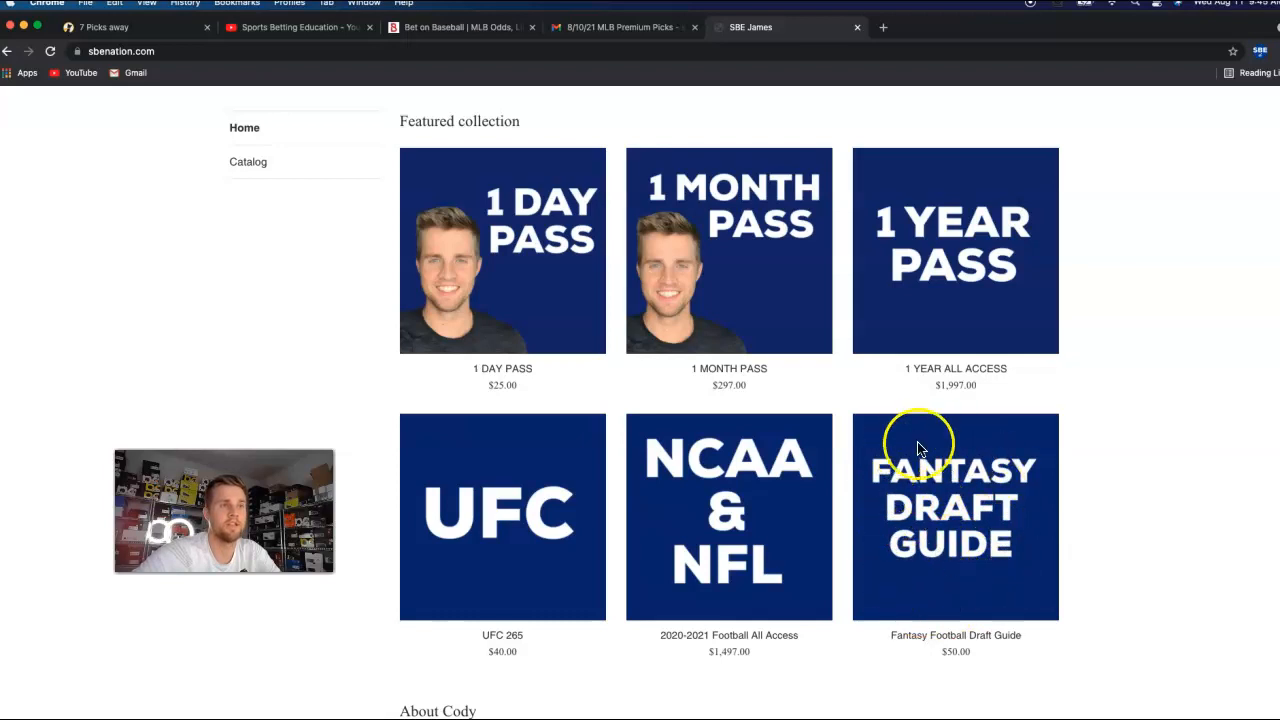
mouse_move(904, 448)
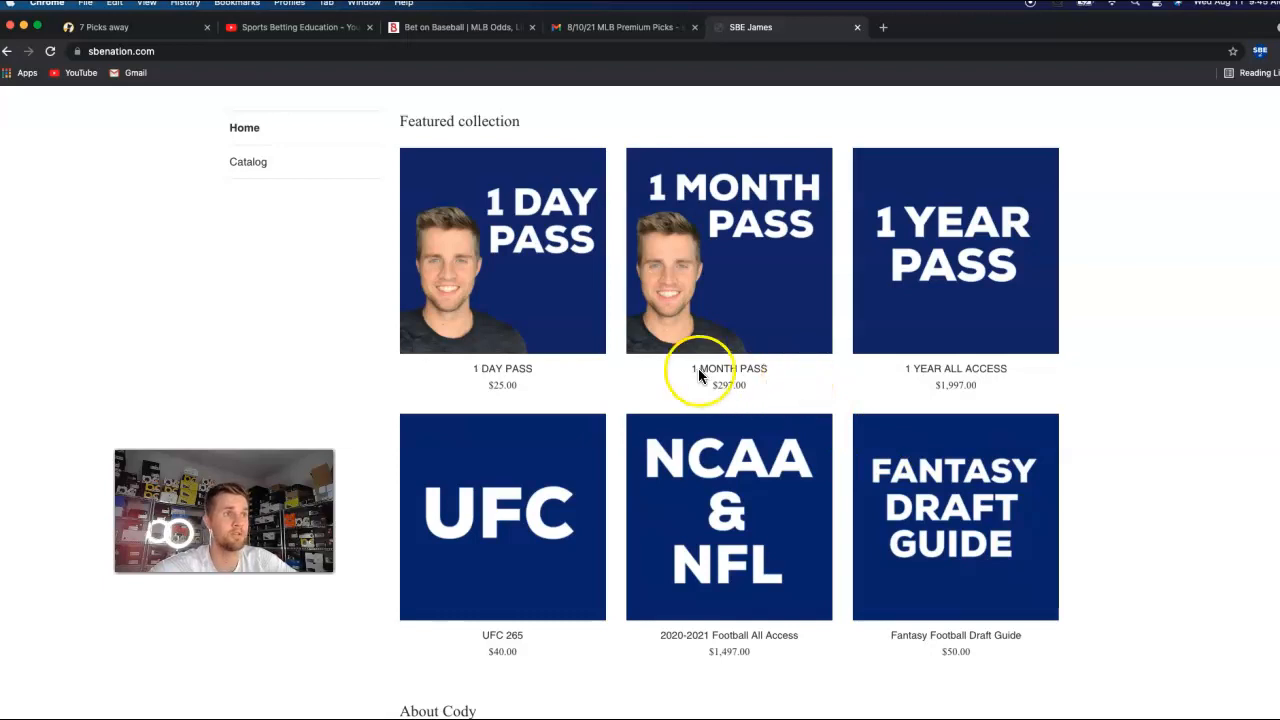
mouse_move(924, 530)
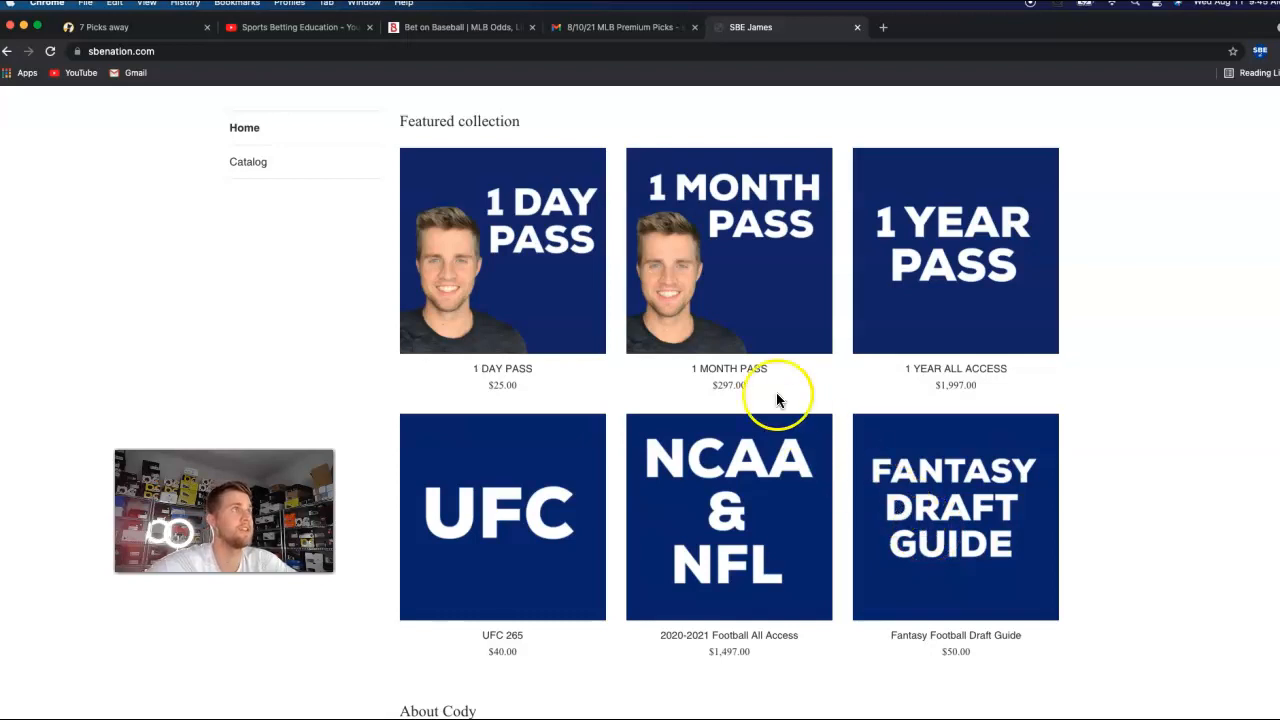
mouse_move(530, 490)
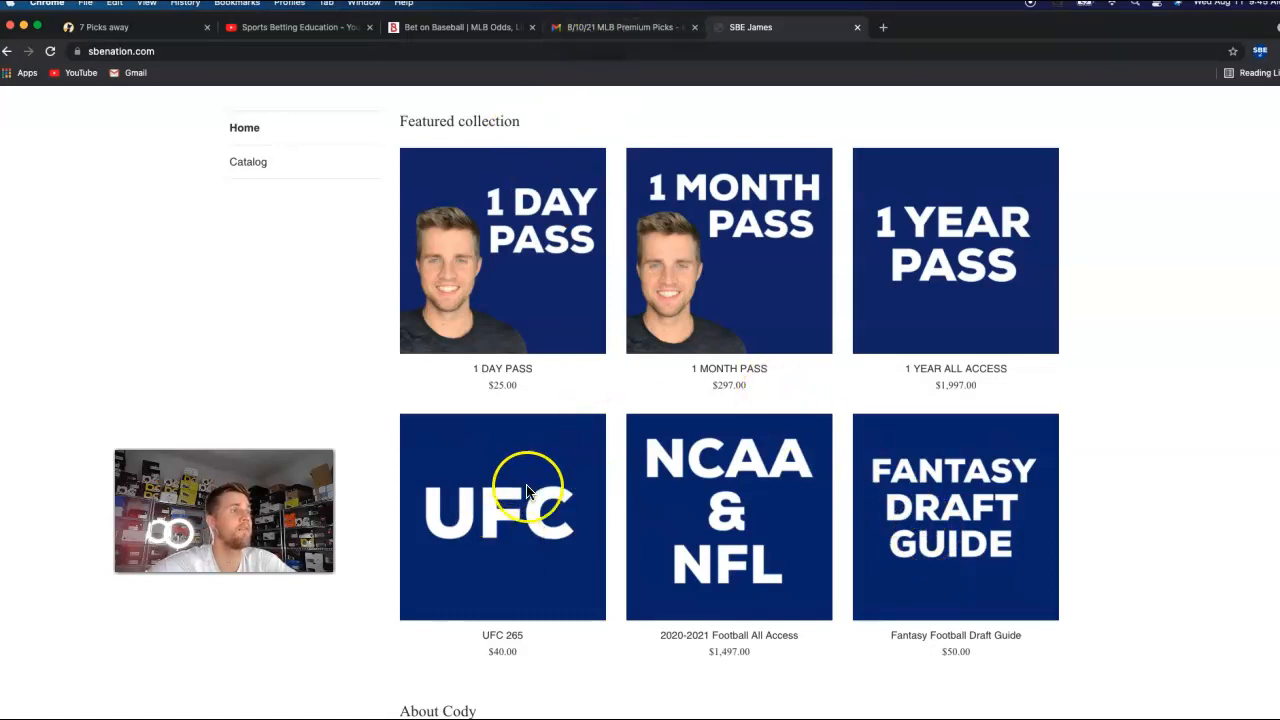
mouse_move(518, 556)
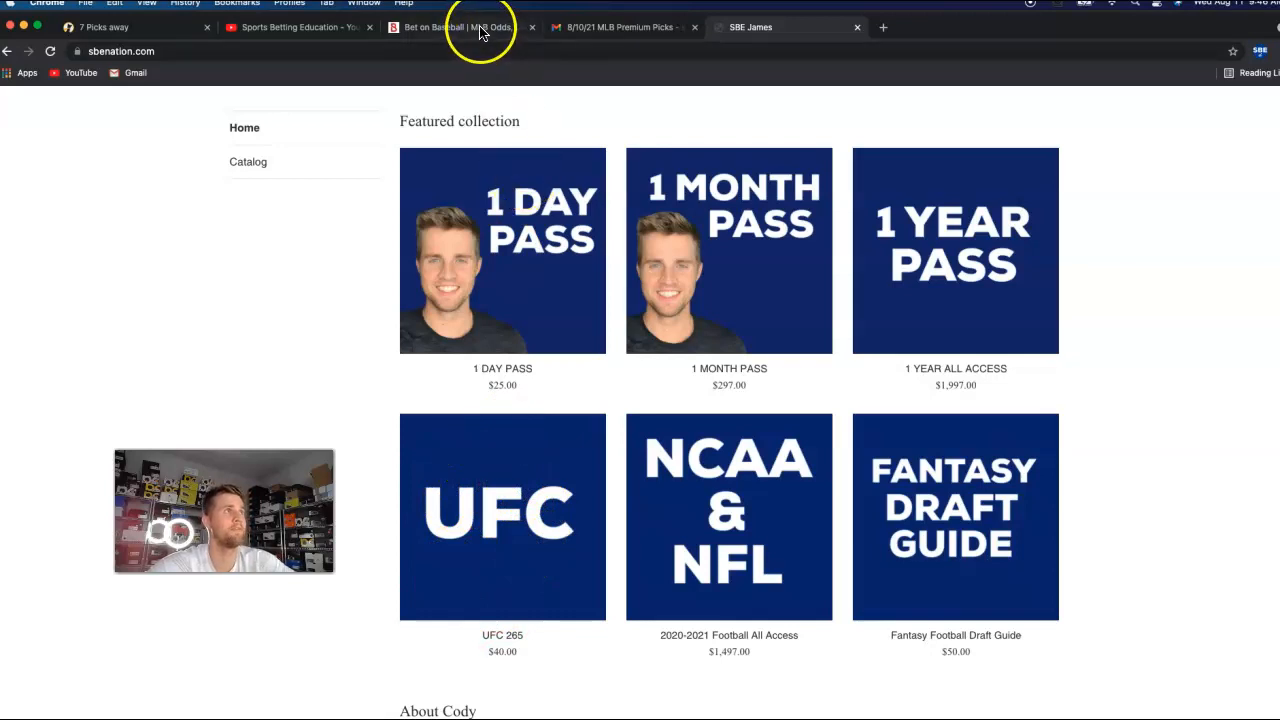
Add the Yankees -143 moneyline to the Bovada bet slip, then move on to Underdog Fantasy
left_click(460, 28)
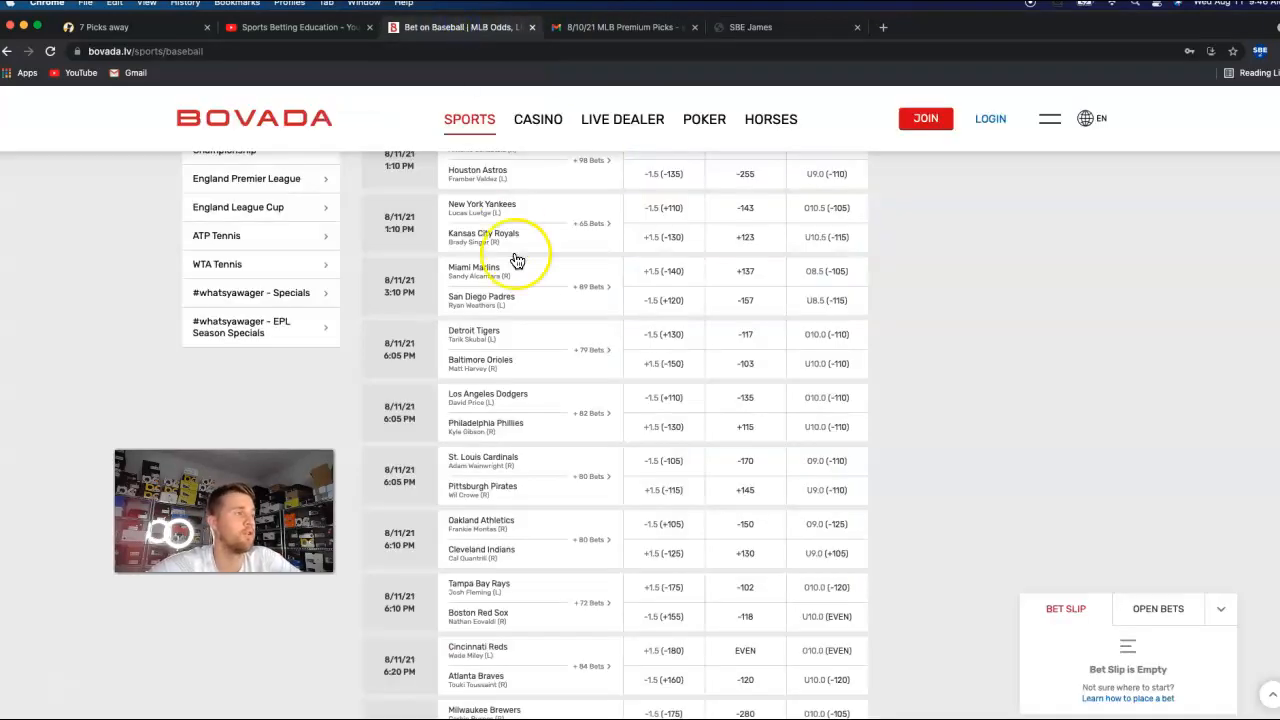
mouse_move(572, 382)
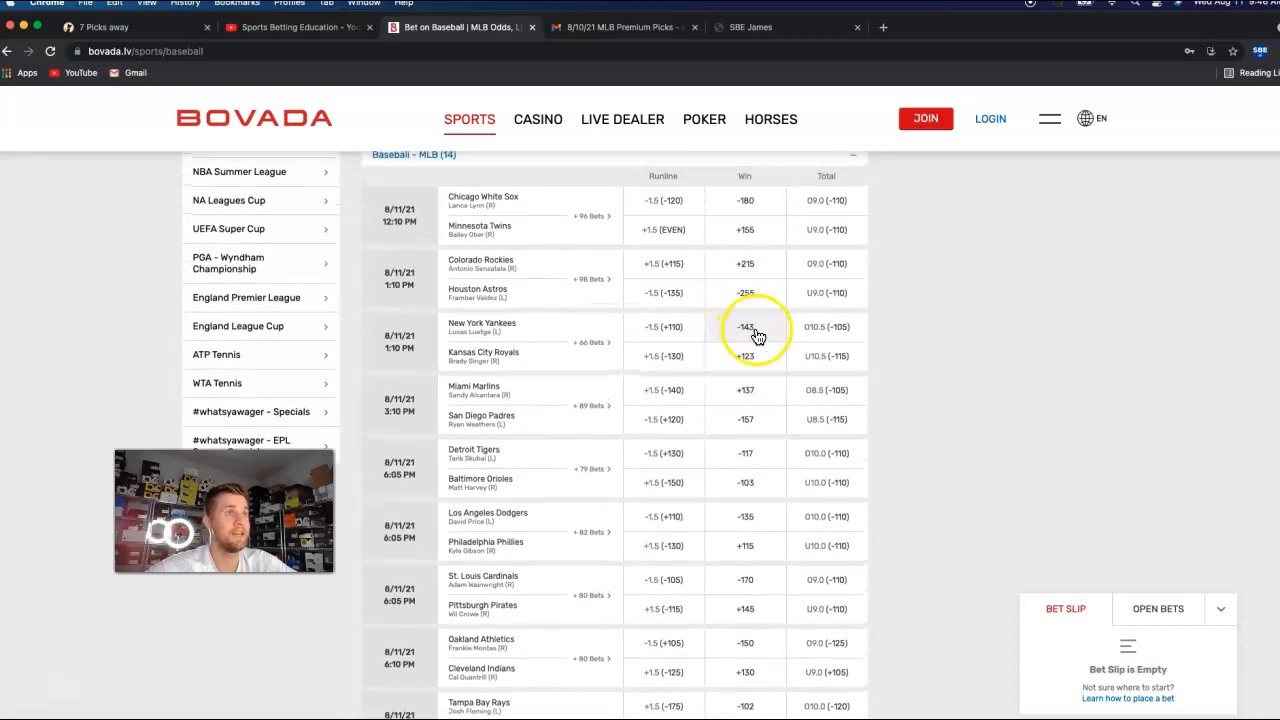
left_click(744, 328)
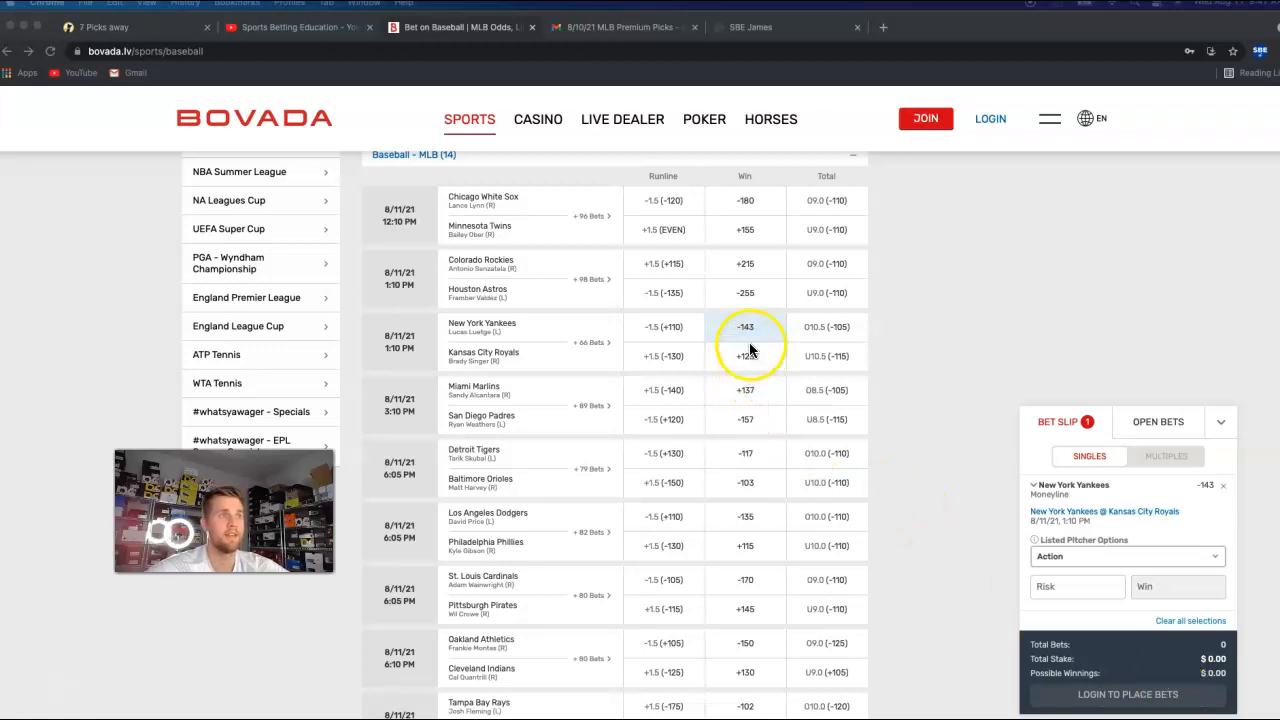
mouse_move(744, 340)
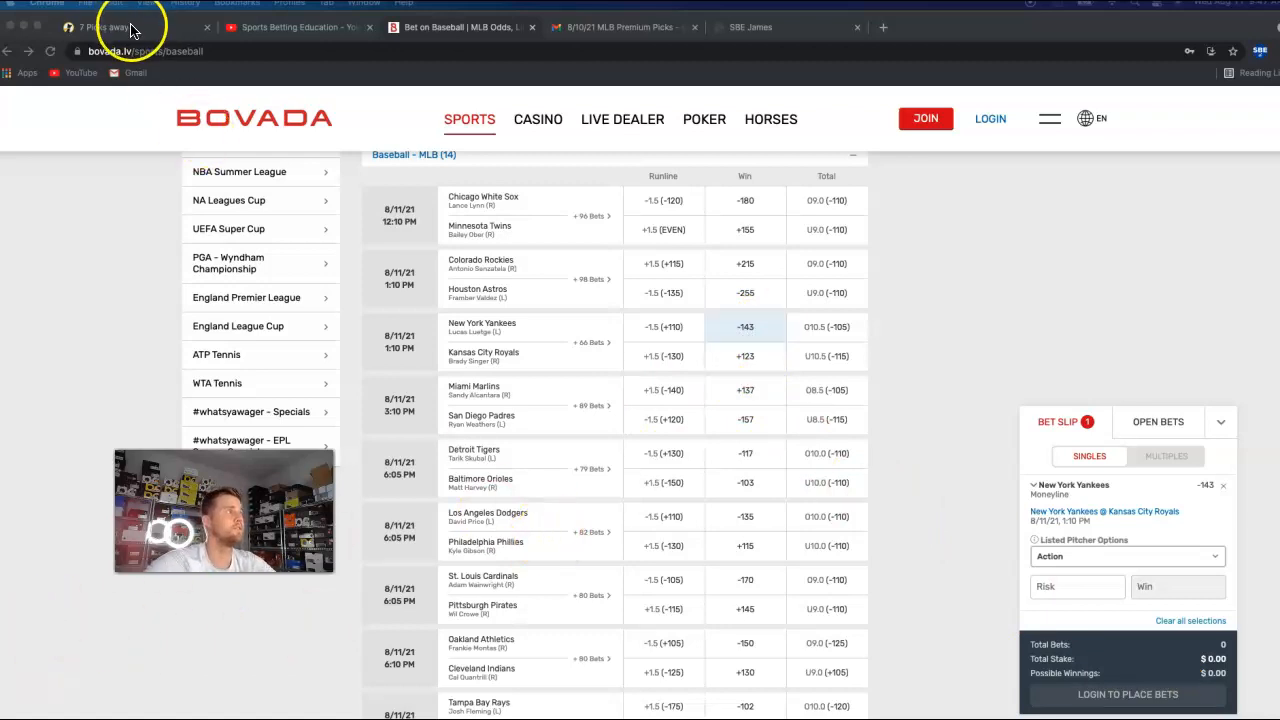
left_click(110, 28)
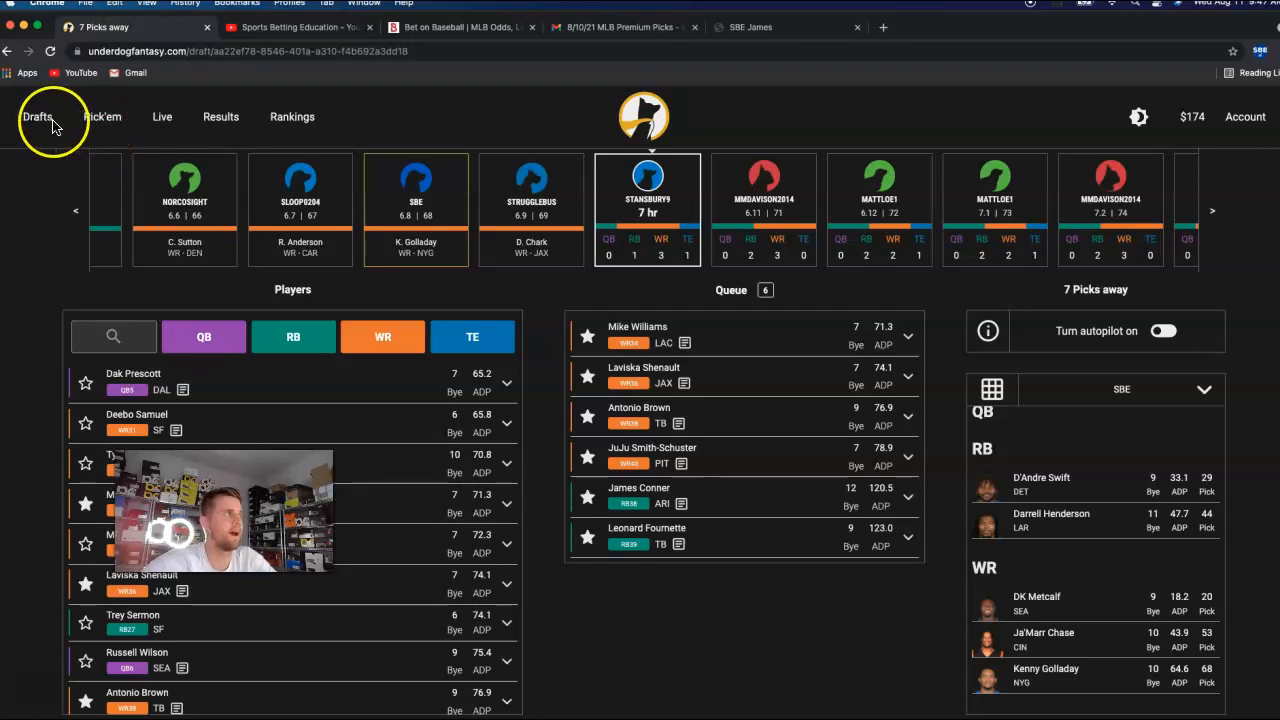
Browse the Underdog drafts lobby listing tournaments like The Puppy 2 and Best Ball Mania II
left_click(36, 116)
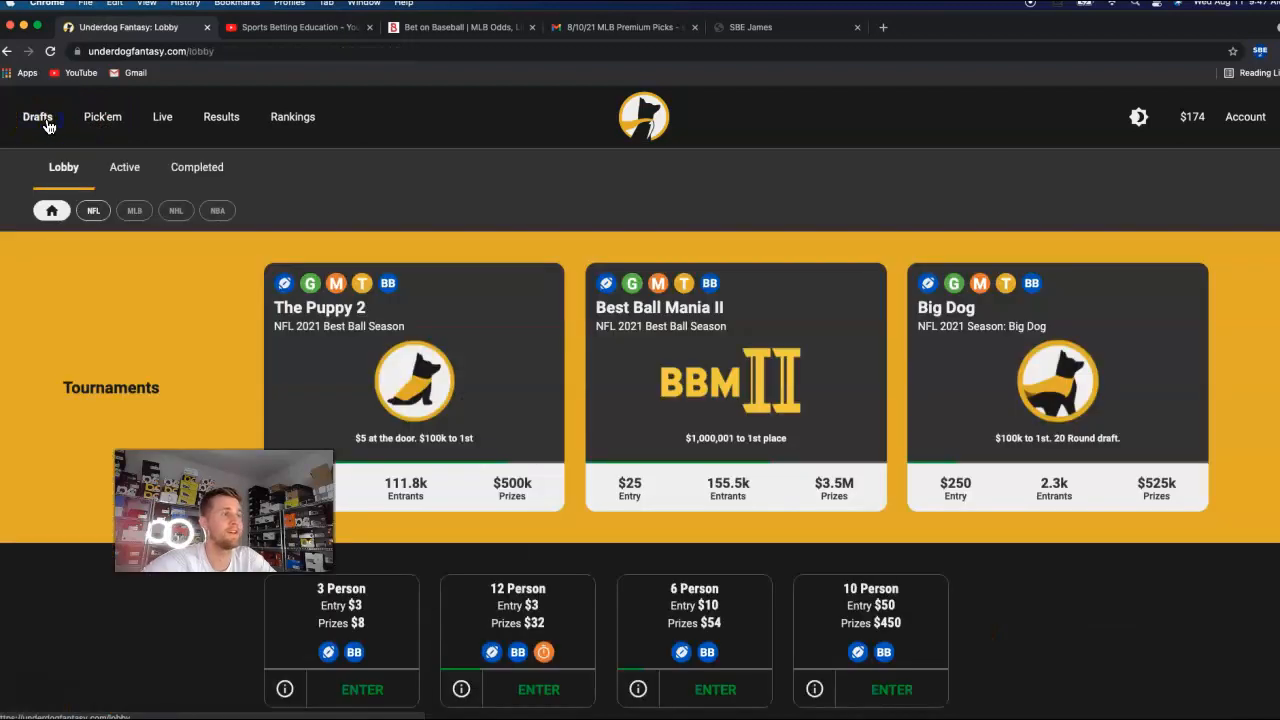
scroll("down", 3)
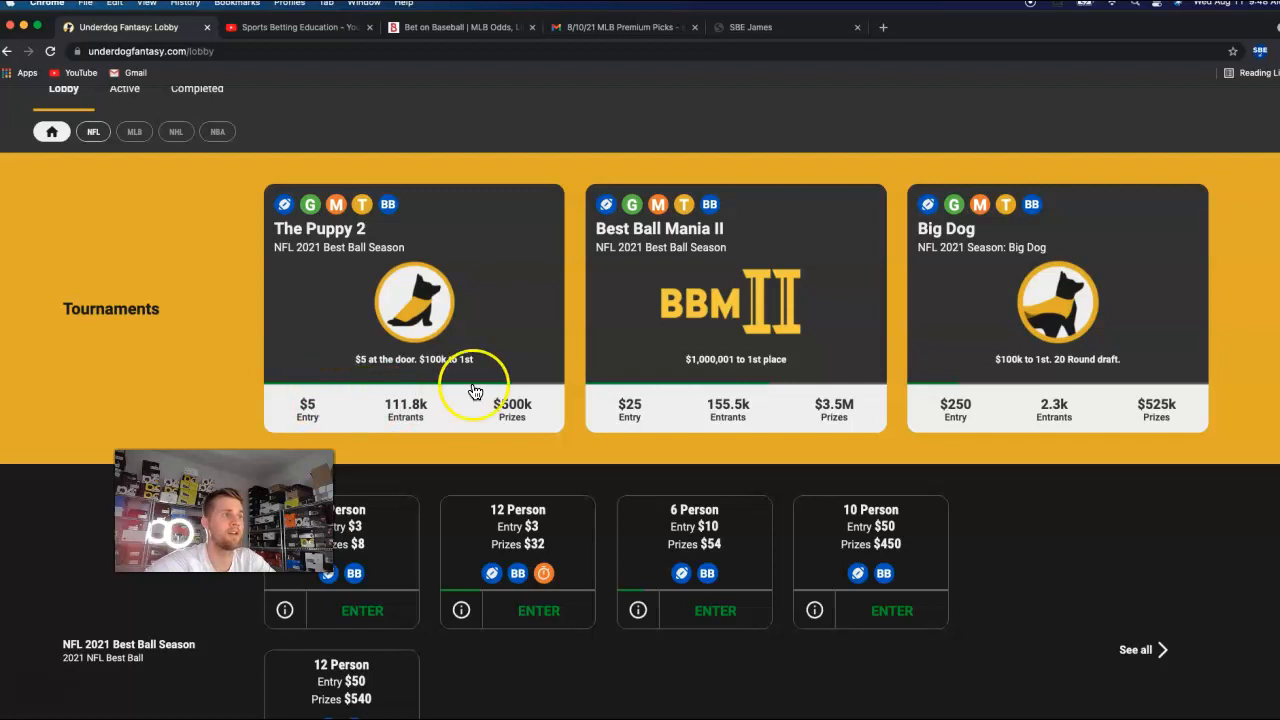
mouse_move(510, 412)
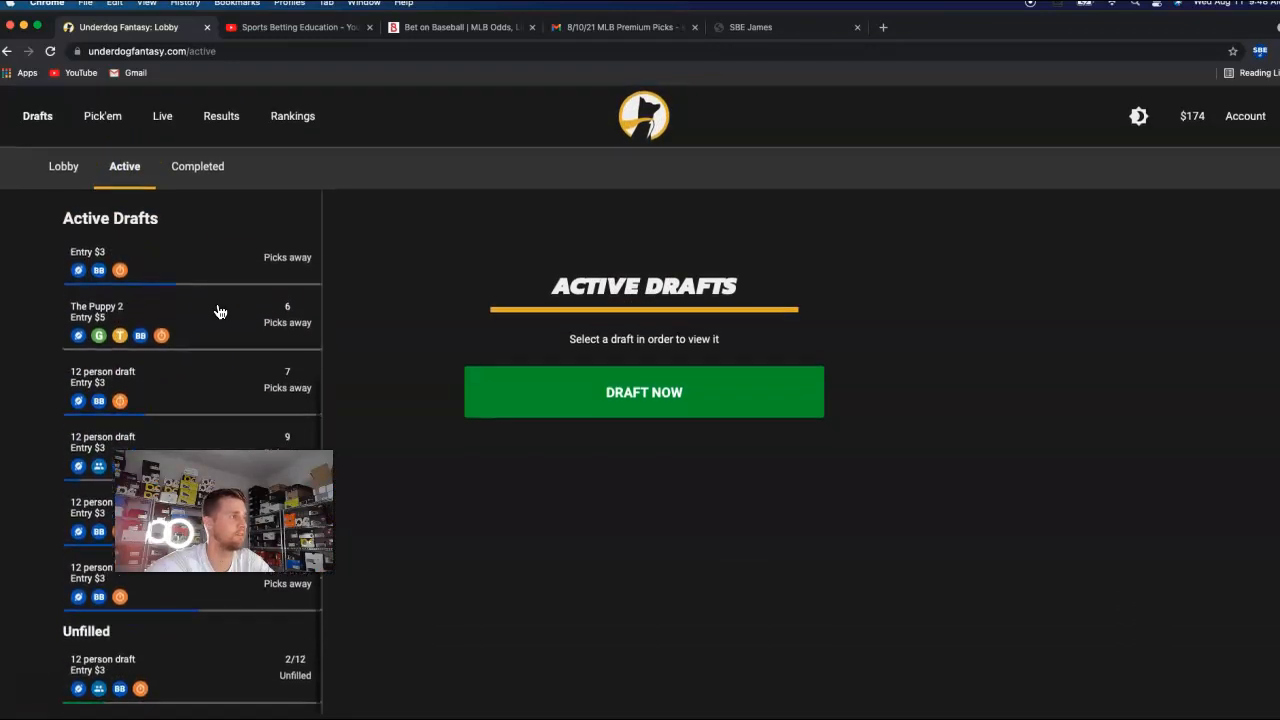
View the completed NFL 2021 Best Ball Season drafts and The Puppy 2 tournament entries
left_click(196, 168)
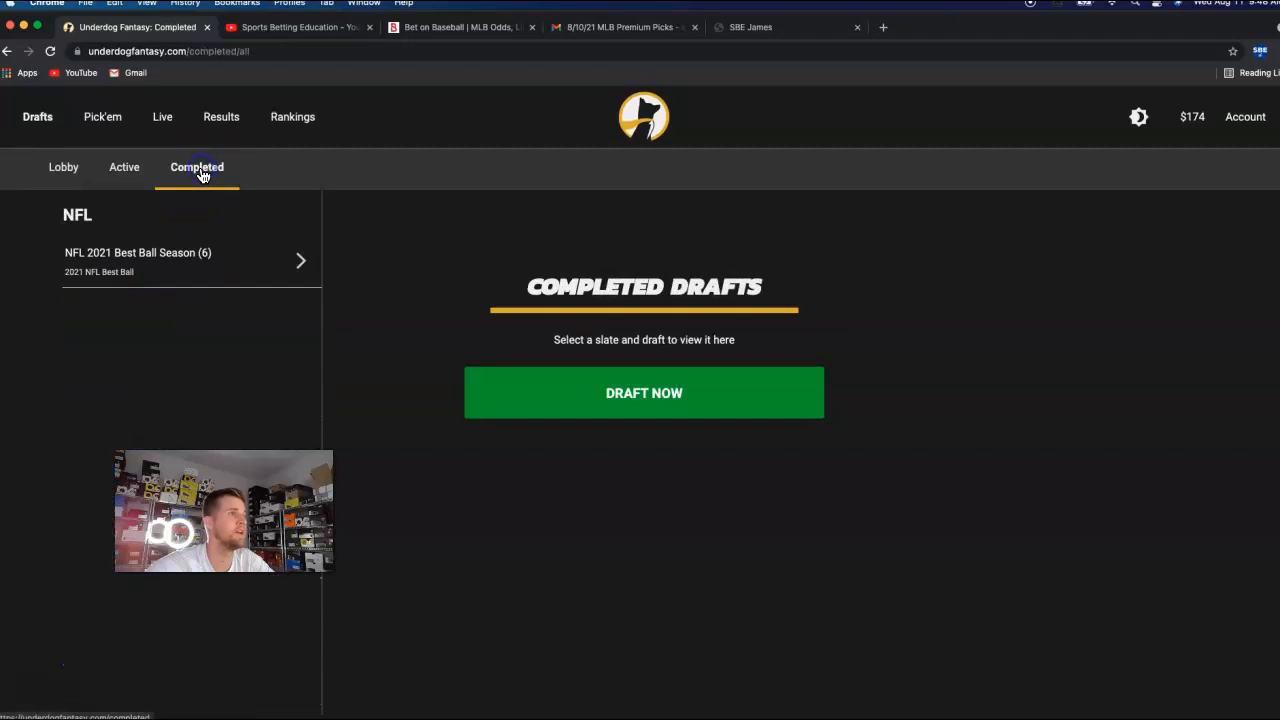
mouse_move(236, 260)
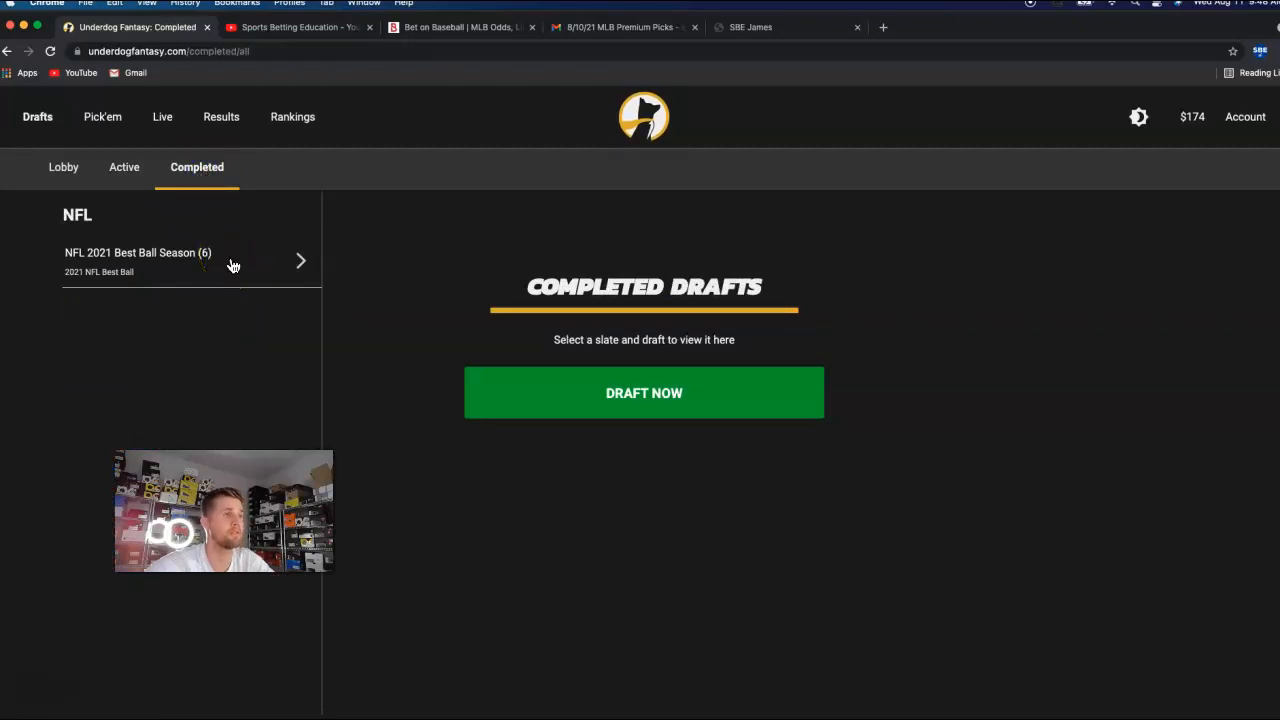
left_click(190, 260)
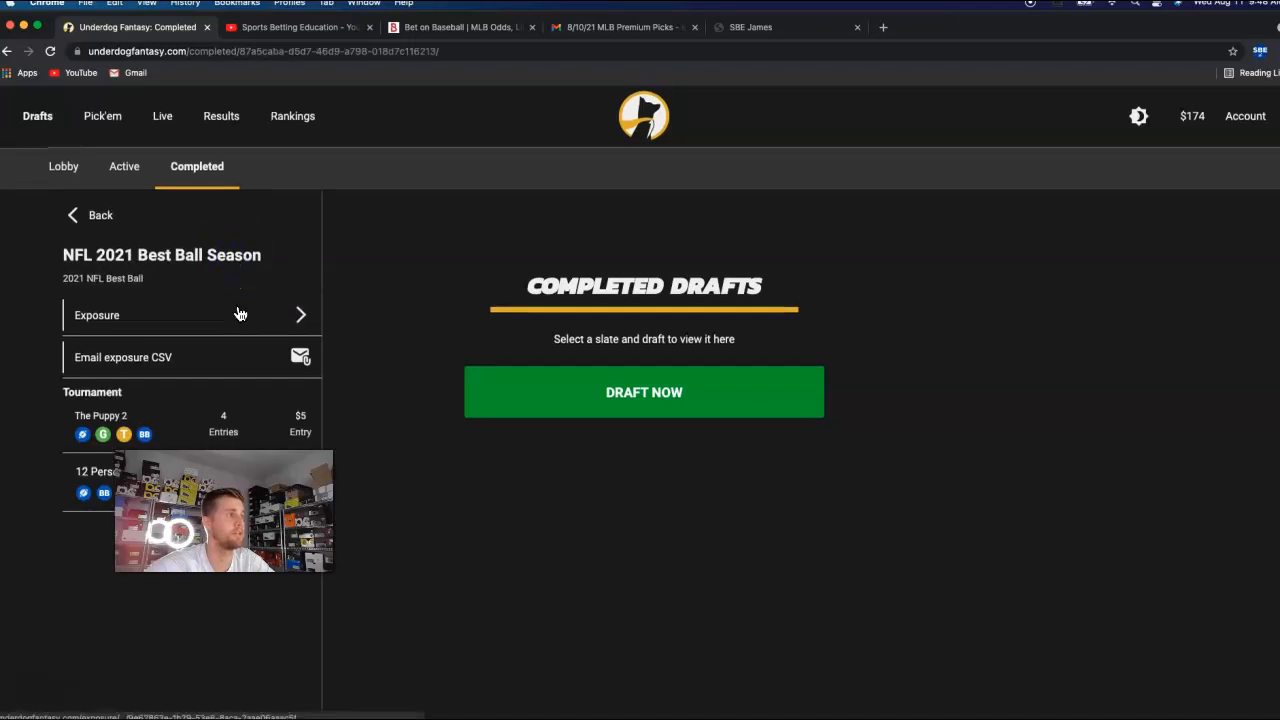
left_click(100, 414)
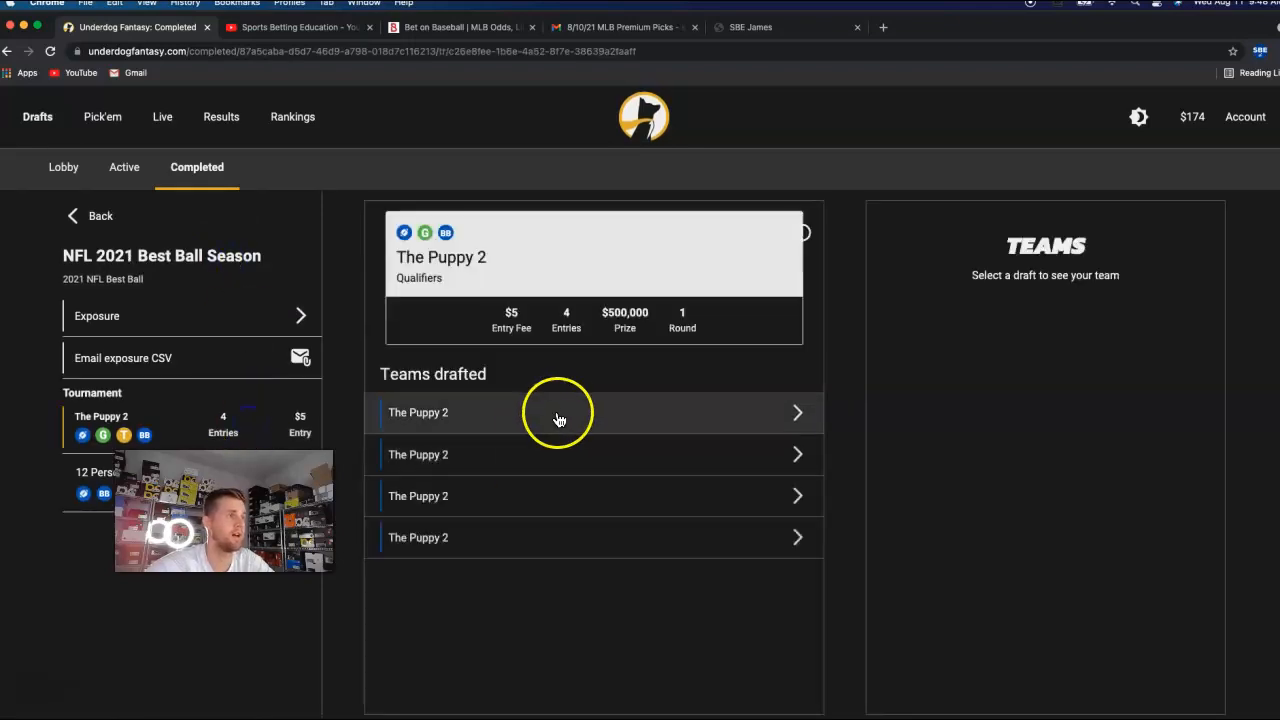
Review the first Puppy 2 team's drafted roster by position
left_click(418, 412)
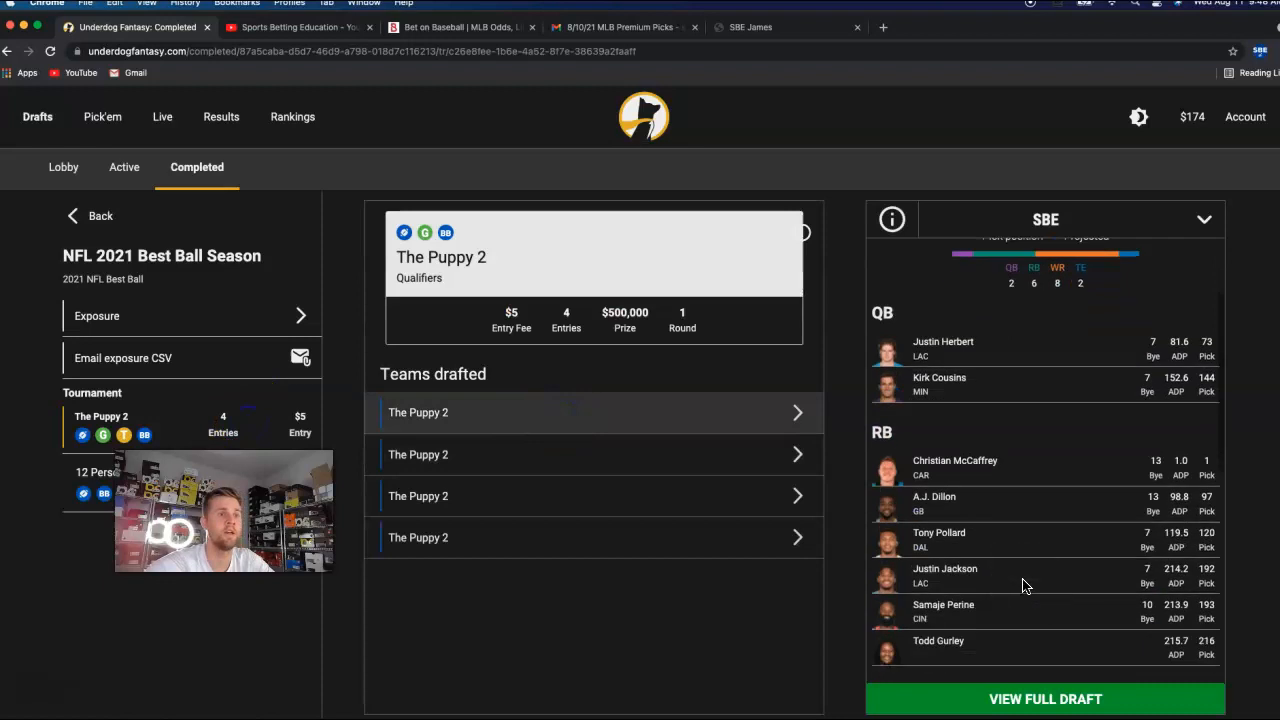
scroll("down", 3)
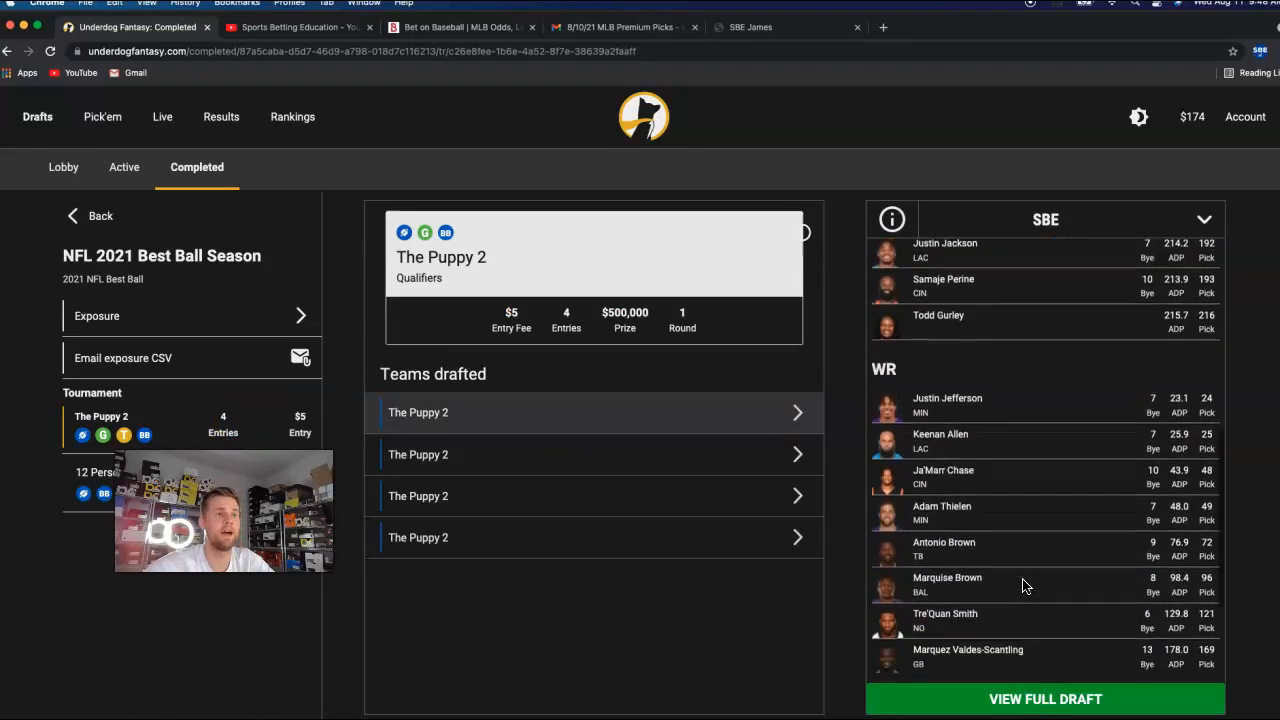
scroll("down", 3)
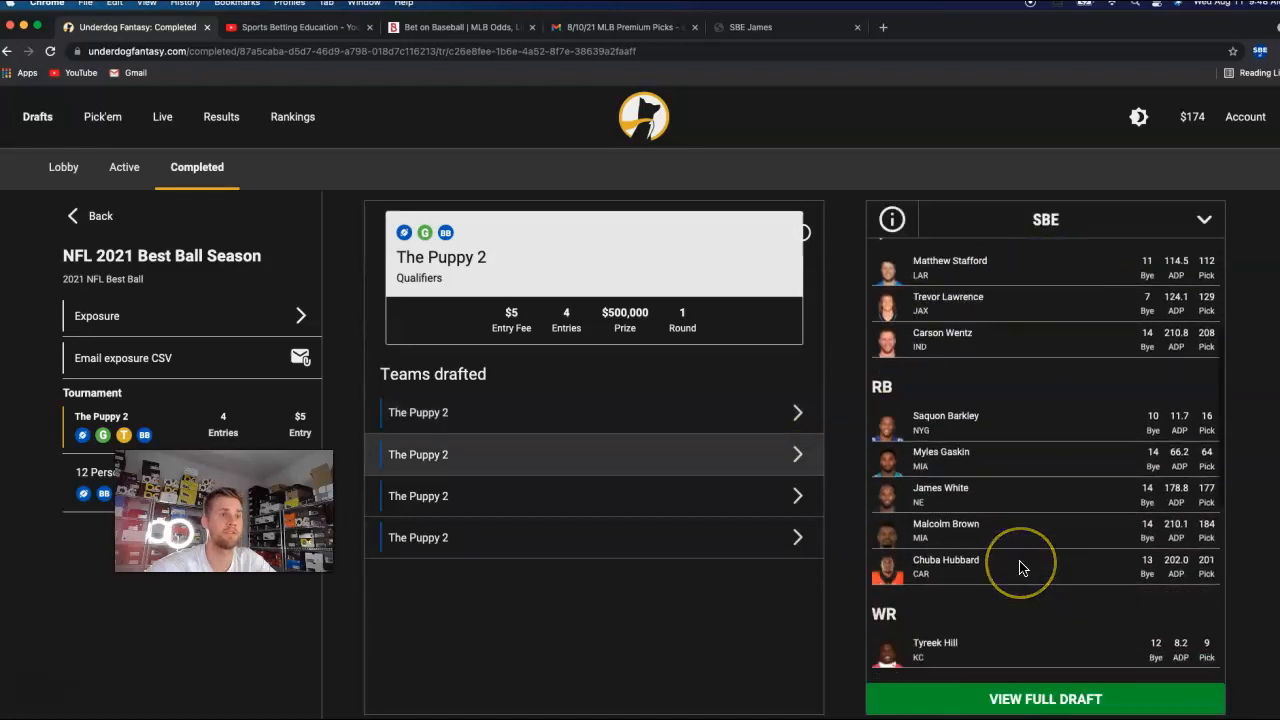
scroll("down", 3)
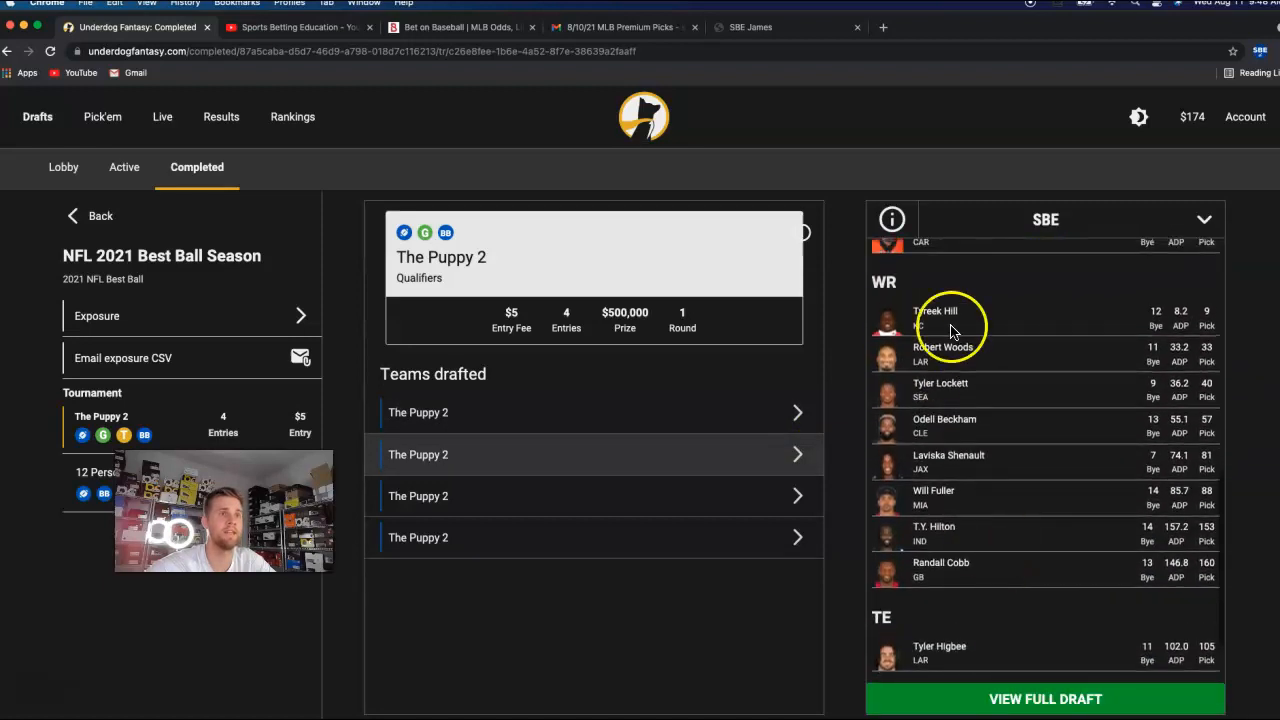
mouse_move(964, 420)
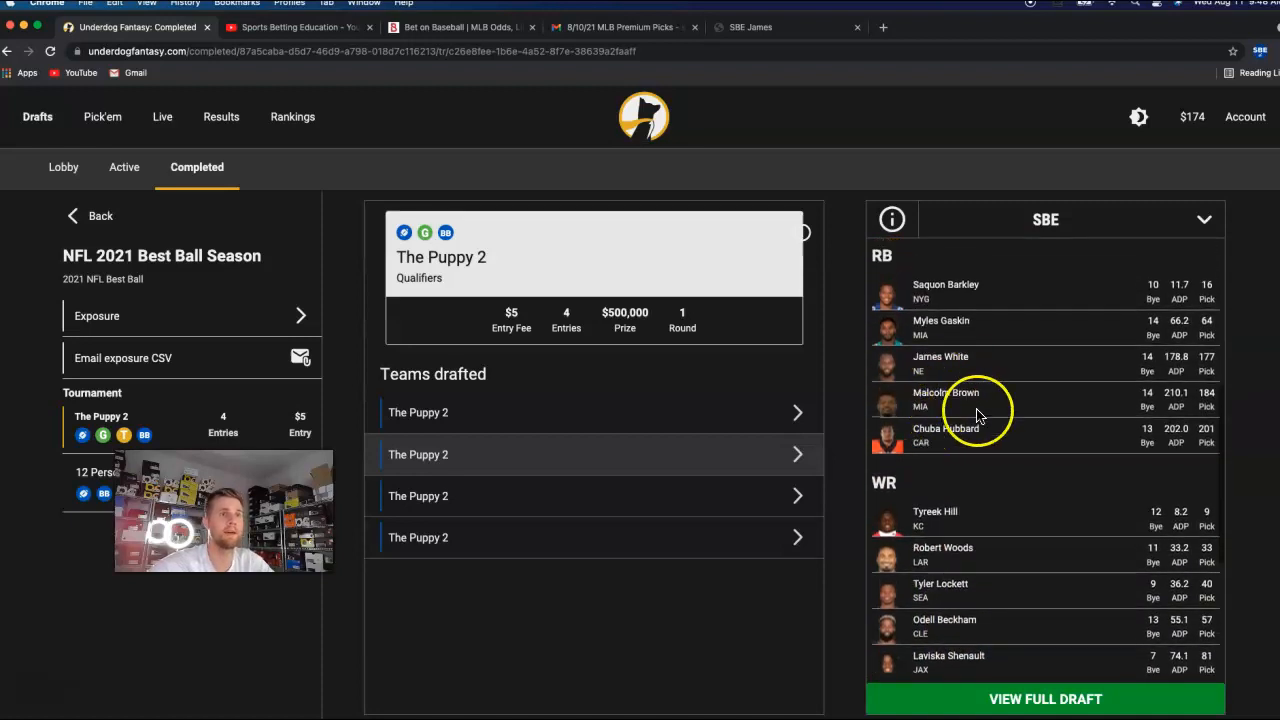
mouse_move(982, 376)
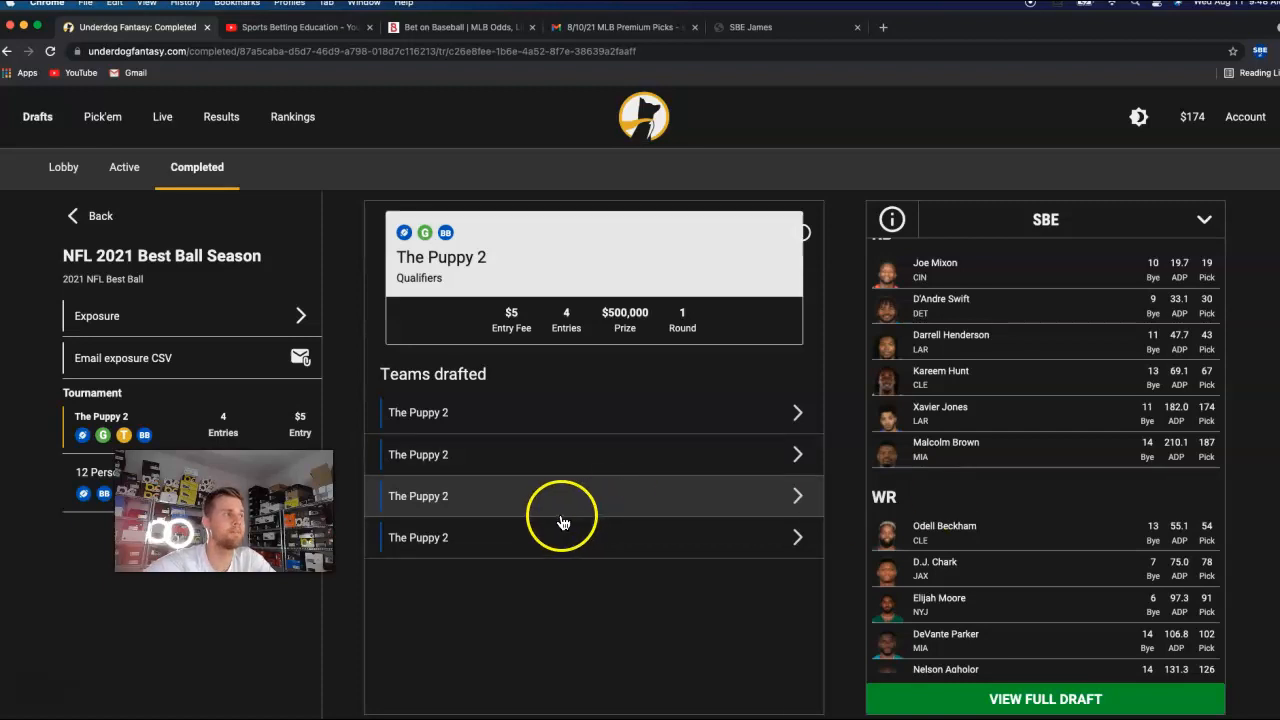
mouse_move(592, 516)
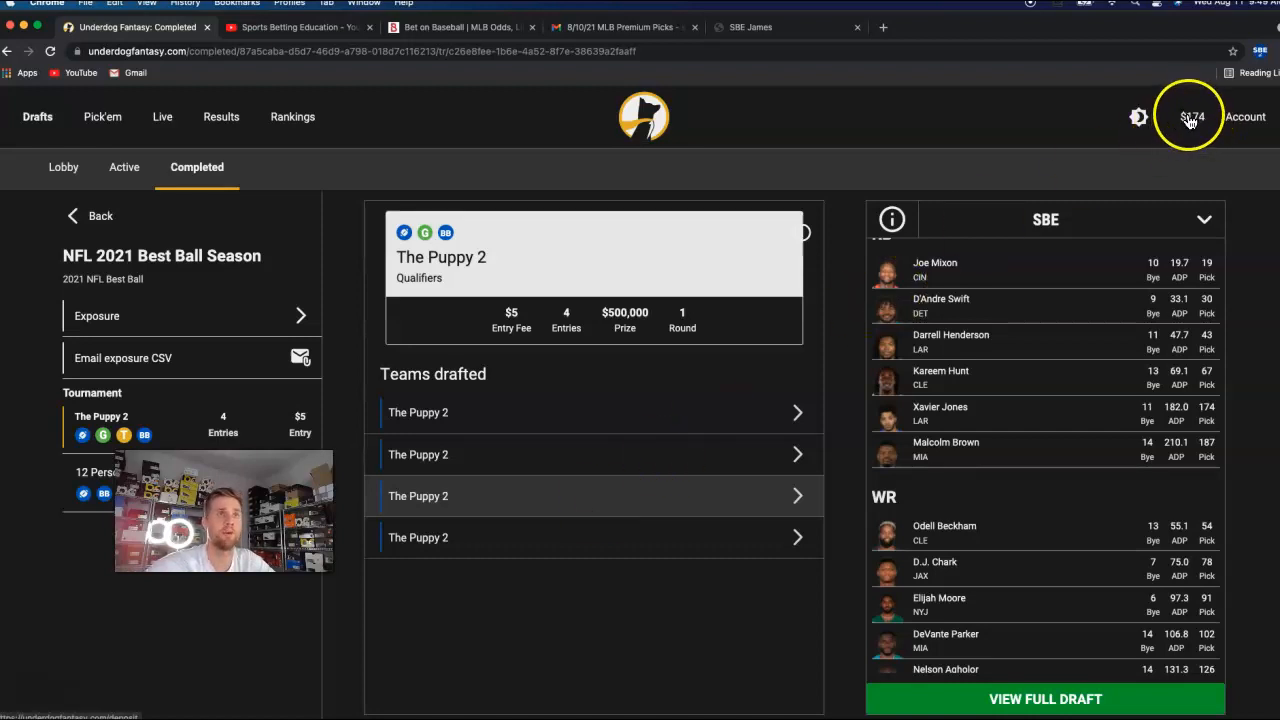
mouse_move(1196, 152)
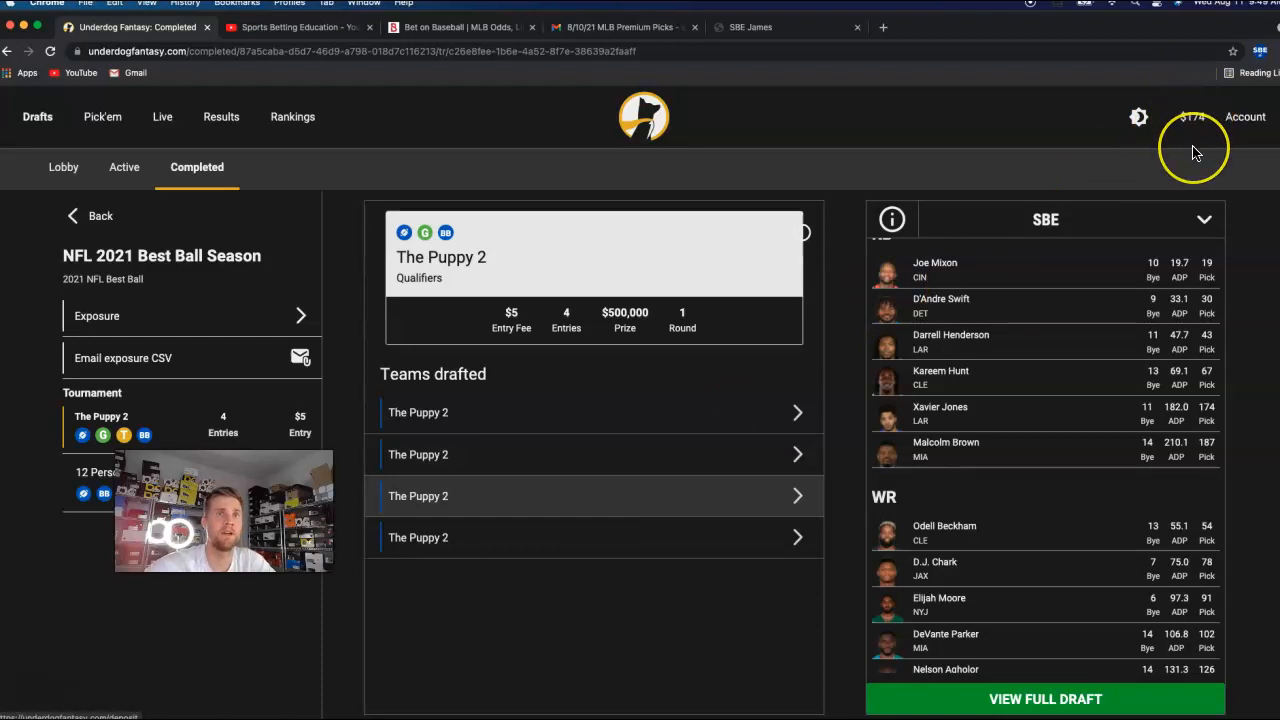